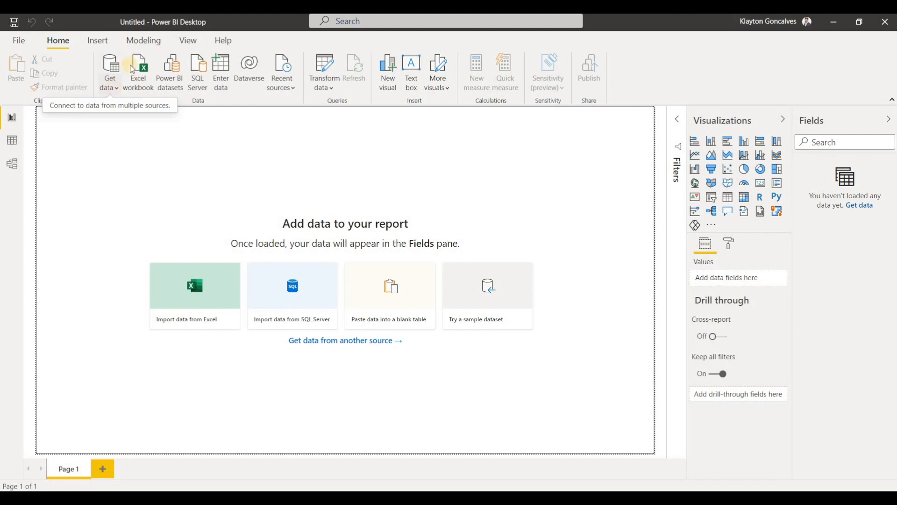
Bring up the full Get Data catalogue of data sources
click(110, 72)
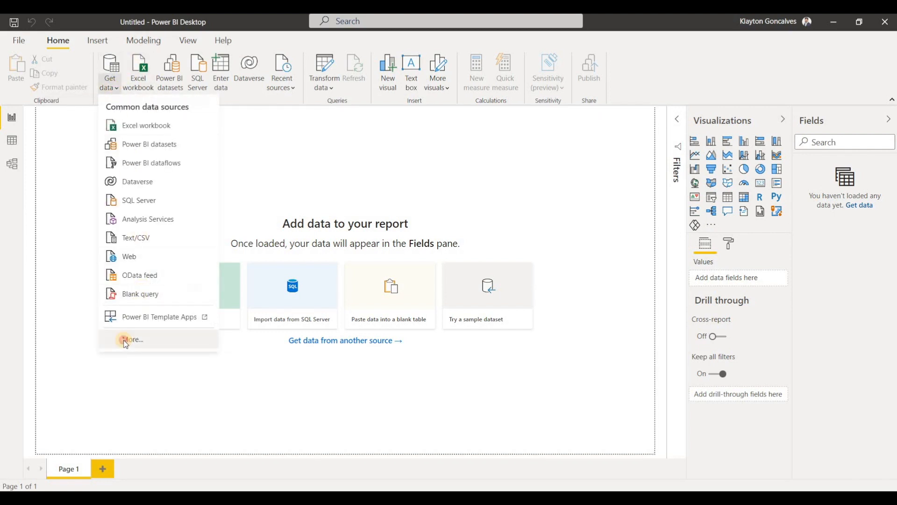
click(125, 343)
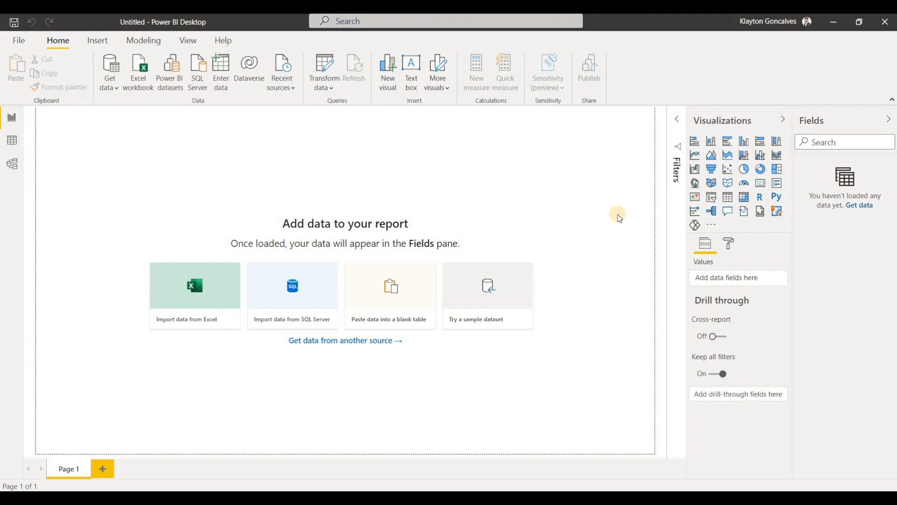
mouse_move(616, 199)
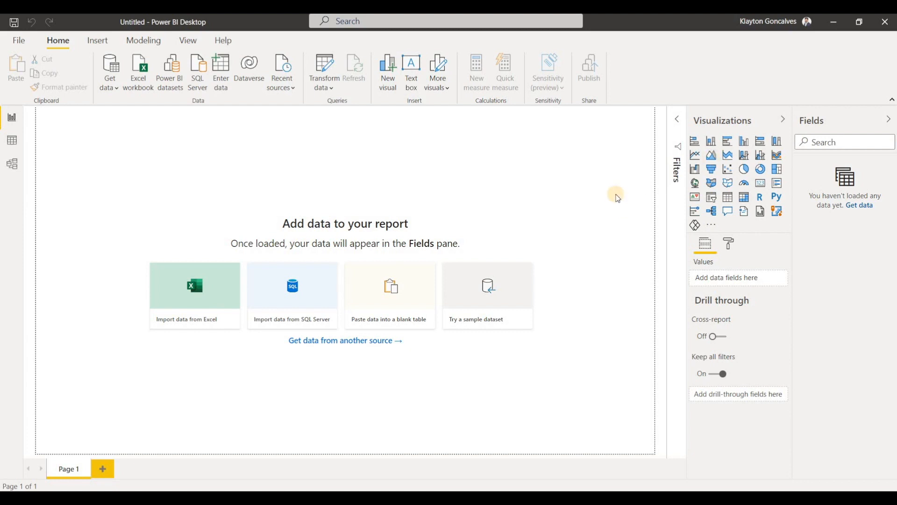
click(345, 340)
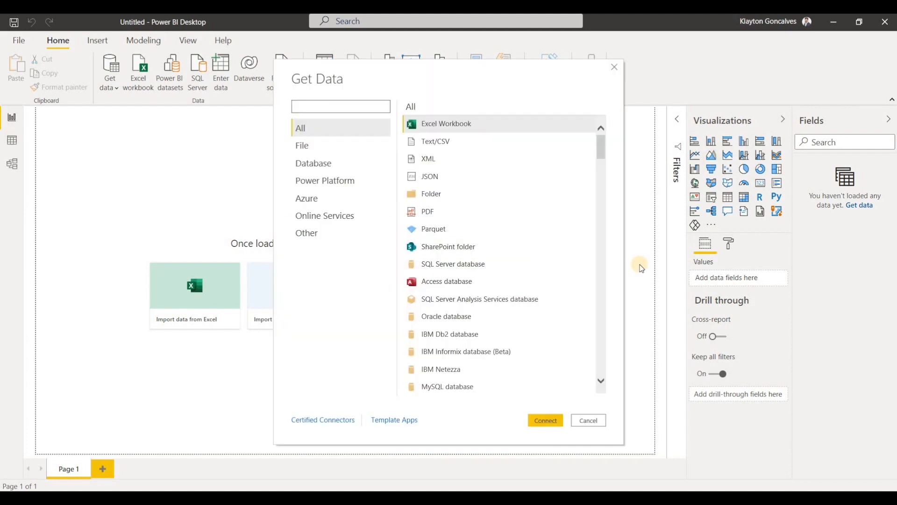
mouse_move(321, 236)
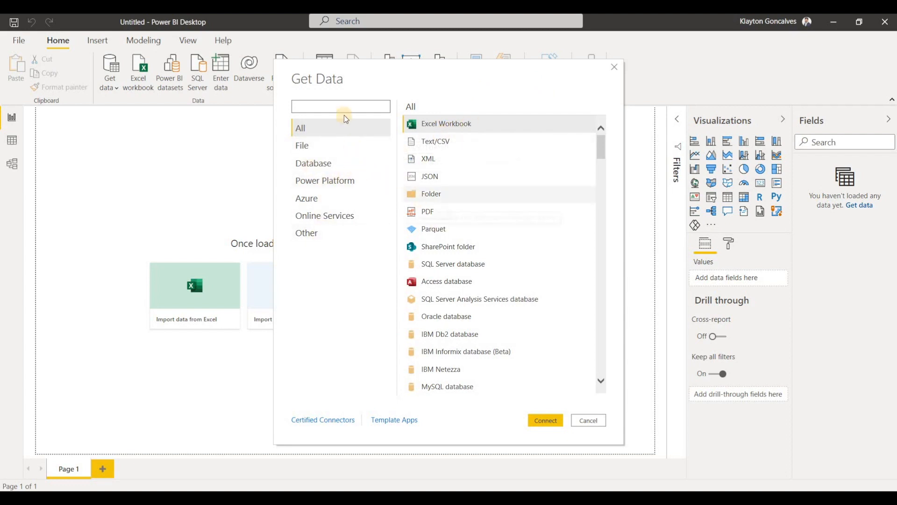
Search the catalogue for 'google an' to locate the Google Analytics connector
click(341, 107)
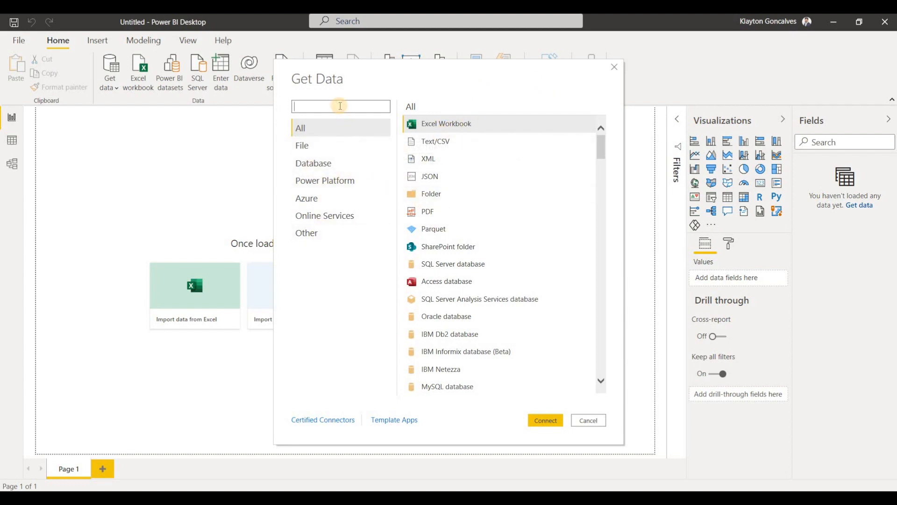
text(google an)
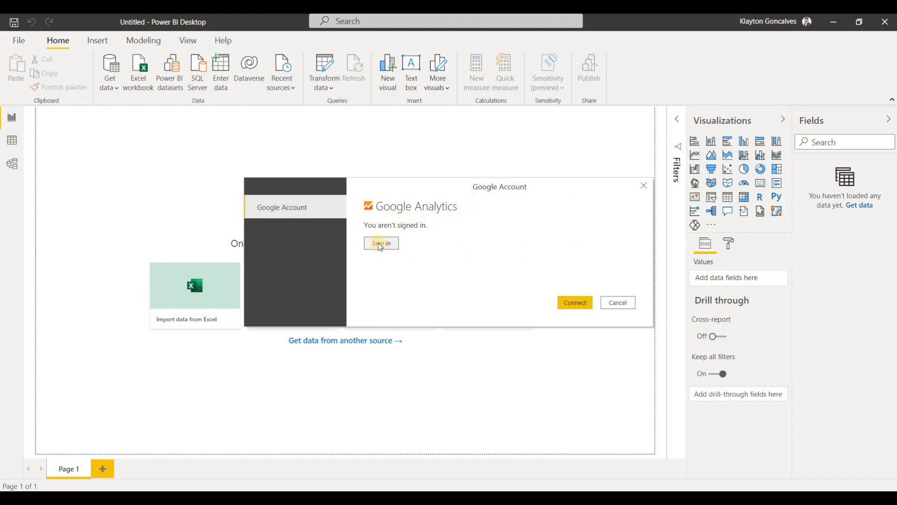
Sign in with the second Google account and allow Power BI access to its Analytics data
click(381, 243)
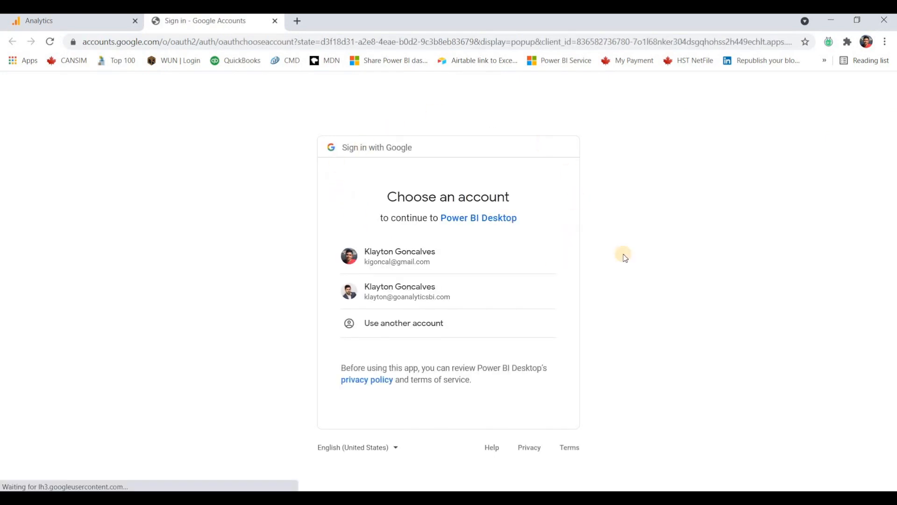
mouse_move(690, 204)
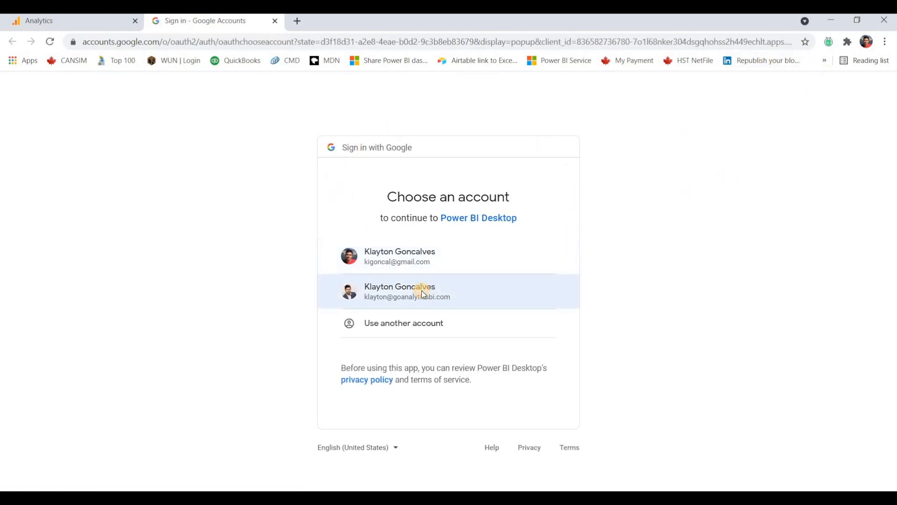
click(399, 290)
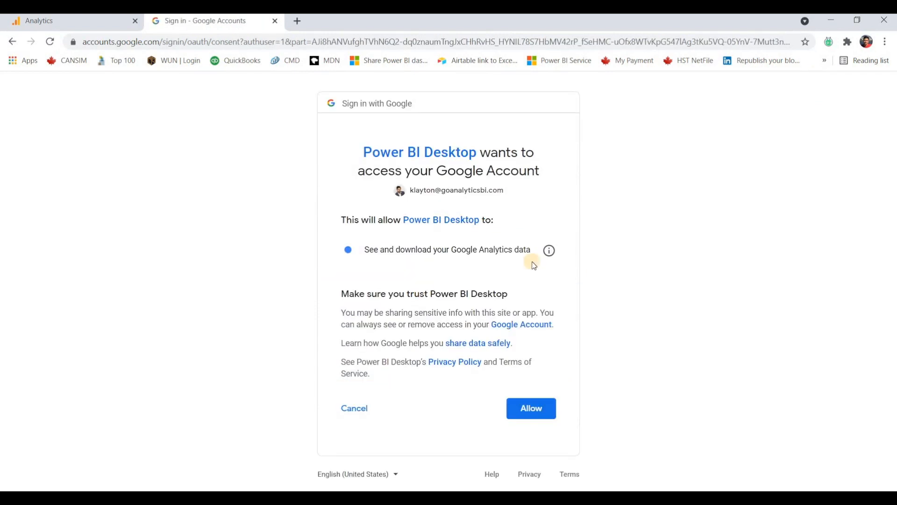
click(530, 409)
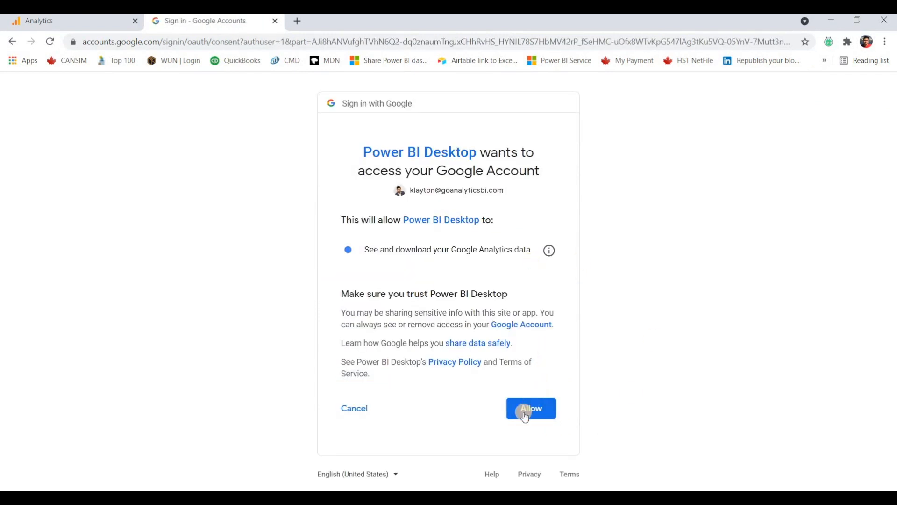
click(530, 408)
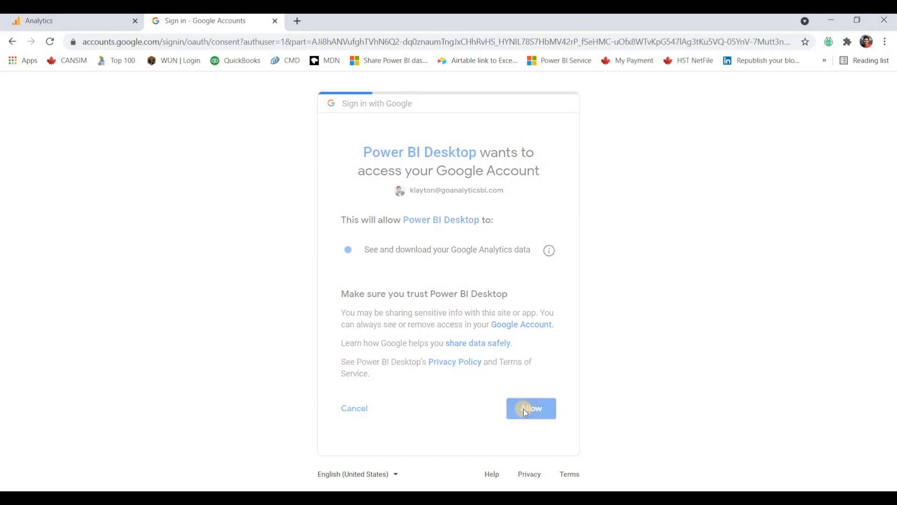
click(530, 408)
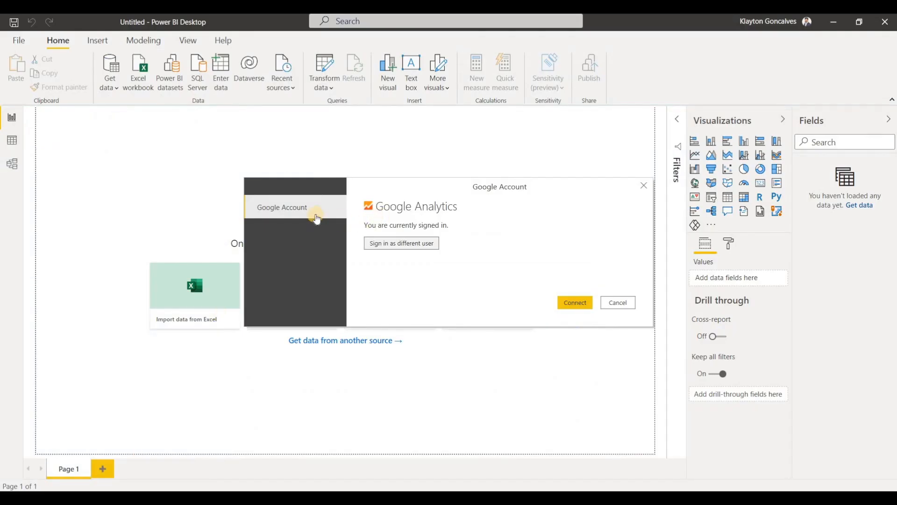
mouse_move(448, 230)
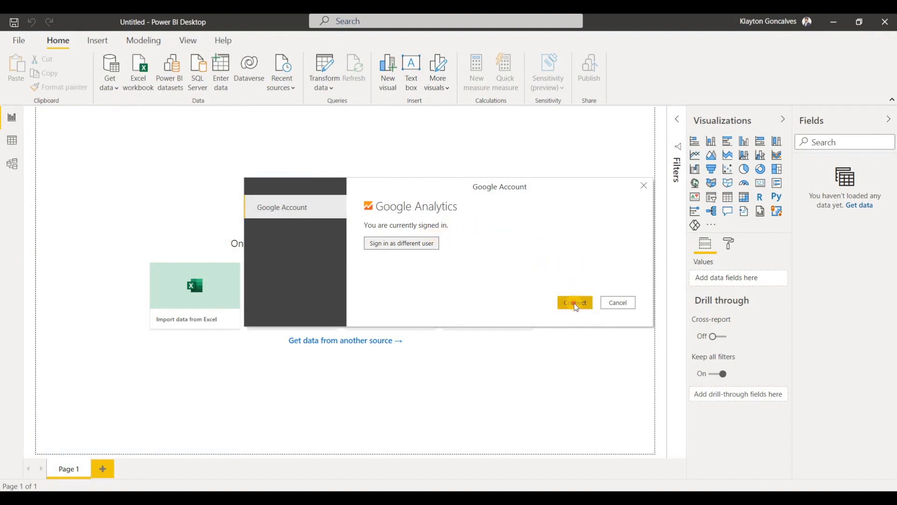
Connect as the signed-in account so the Navigator lists the goanalytics account
click(574, 302)
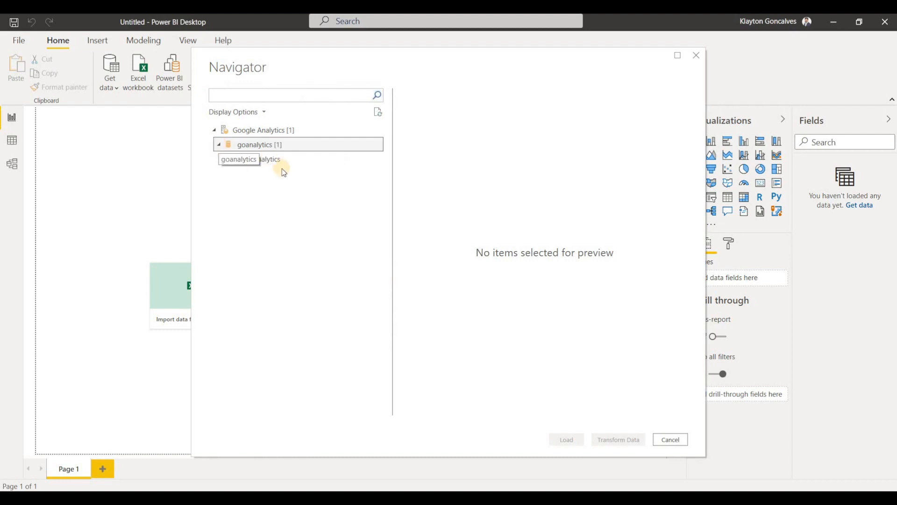
Expand goanalytics, Go Analytics and All Web Site Data to show its 32 categories
click(223, 159)
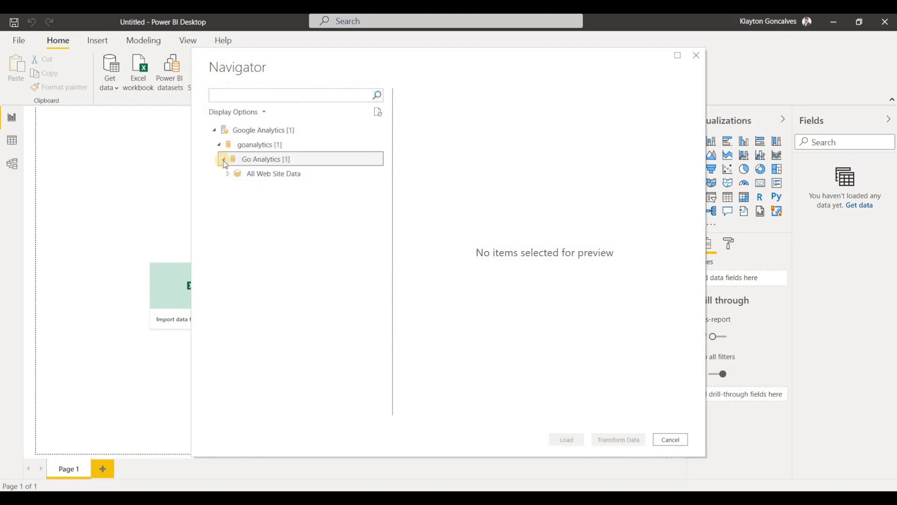
click(224, 159)
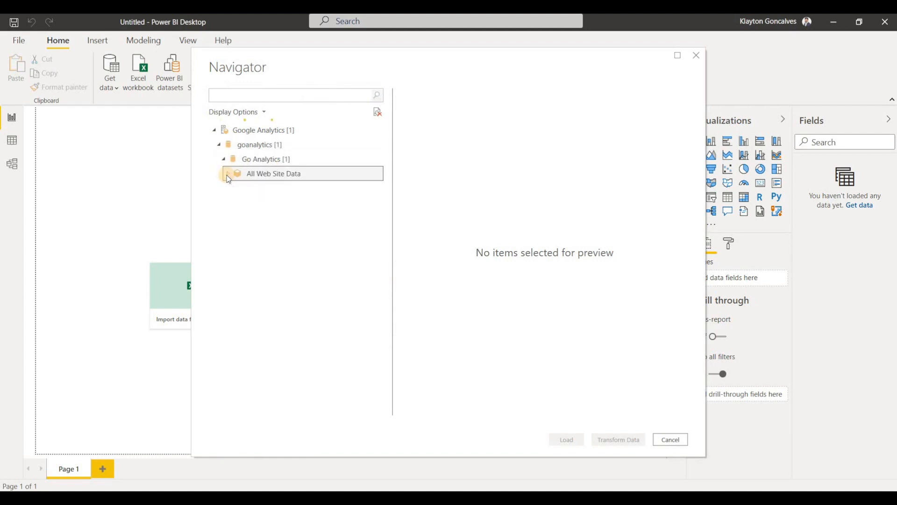
click(227, 174)
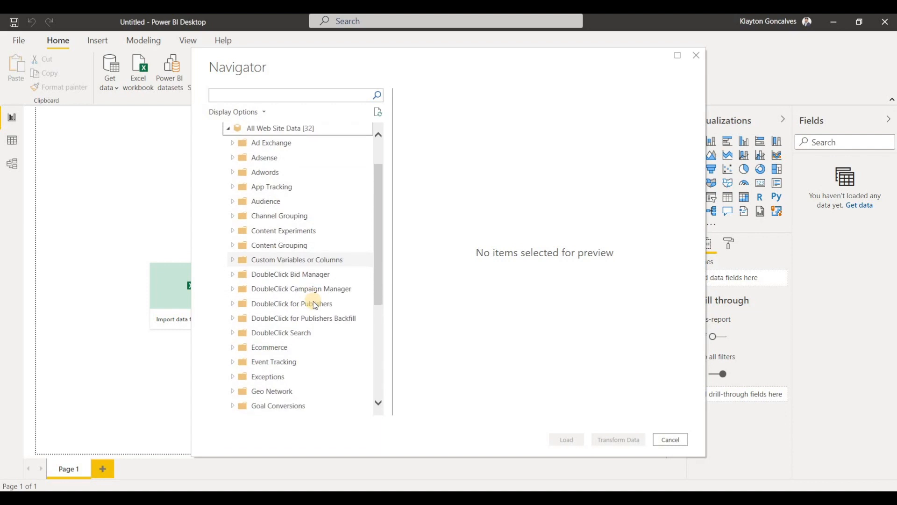
mouse_move(298, 243)
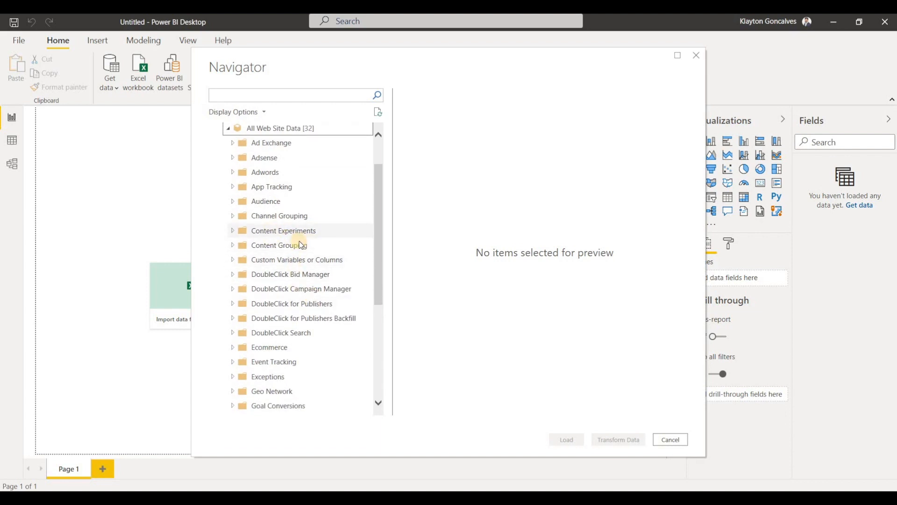
mouse_move(298, 259)
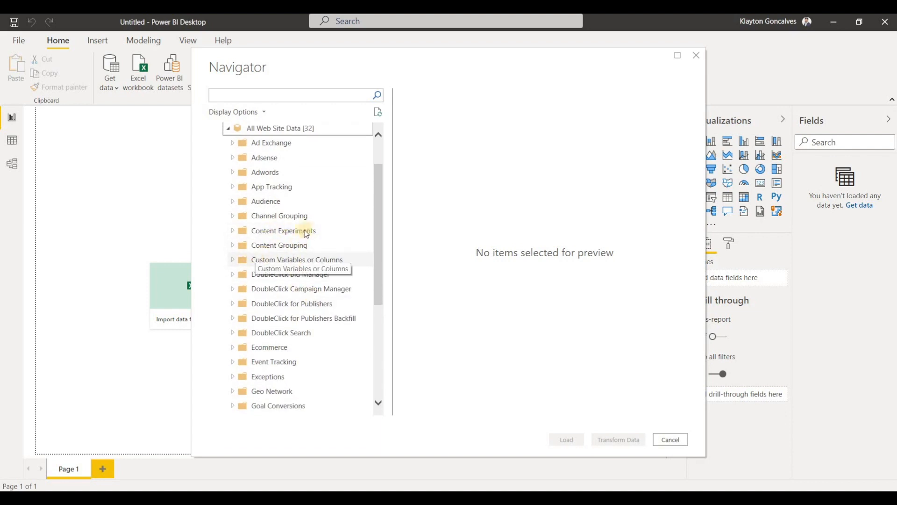
mouse_move(270, 310)
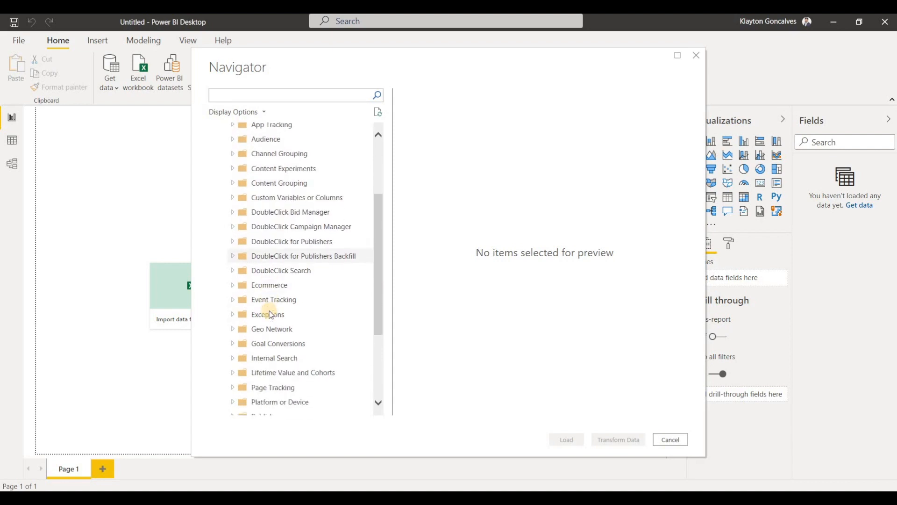
scroll(down, 3)
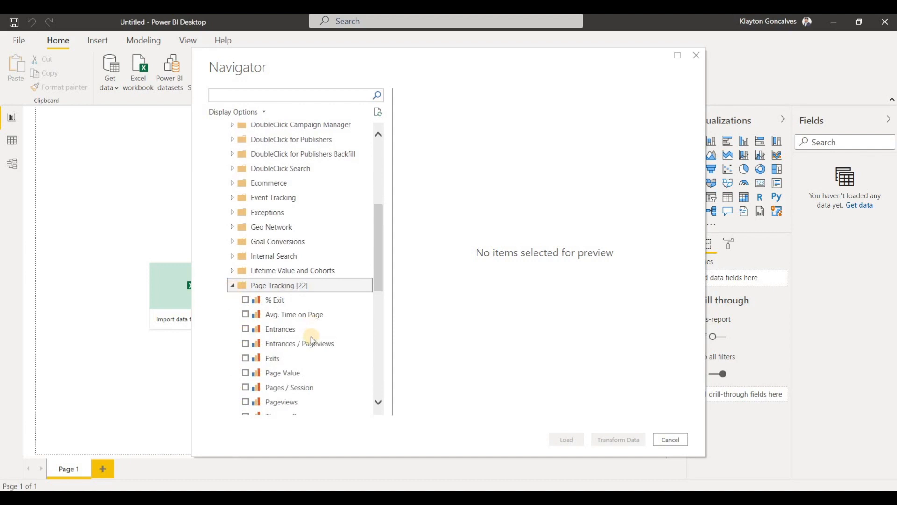
Under Page Tracking, preview Pageviews (total 1536) and then untick it again
scroll(down, 3)
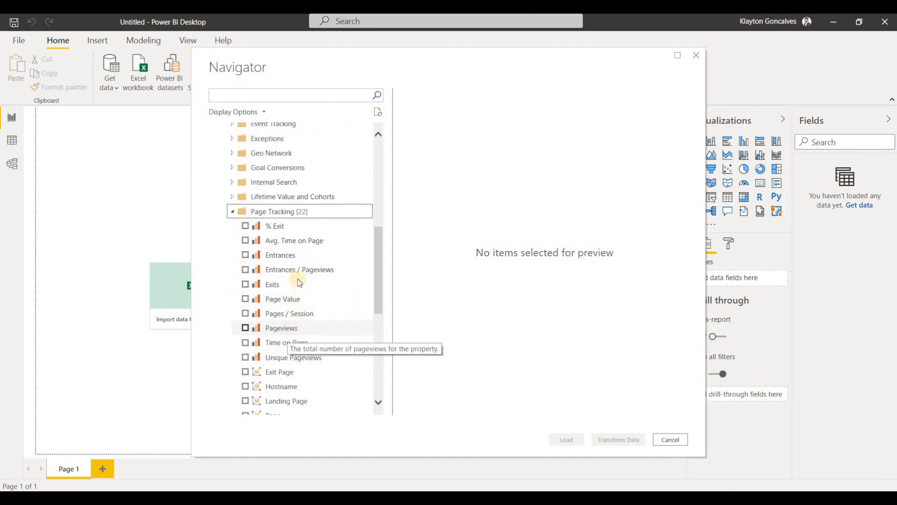
mouse_move(297, 284)
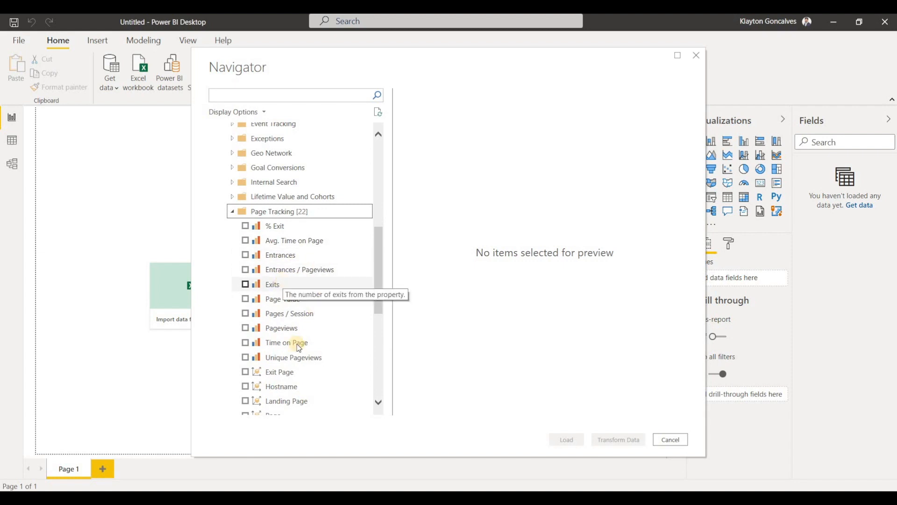
scroll(down, 3)
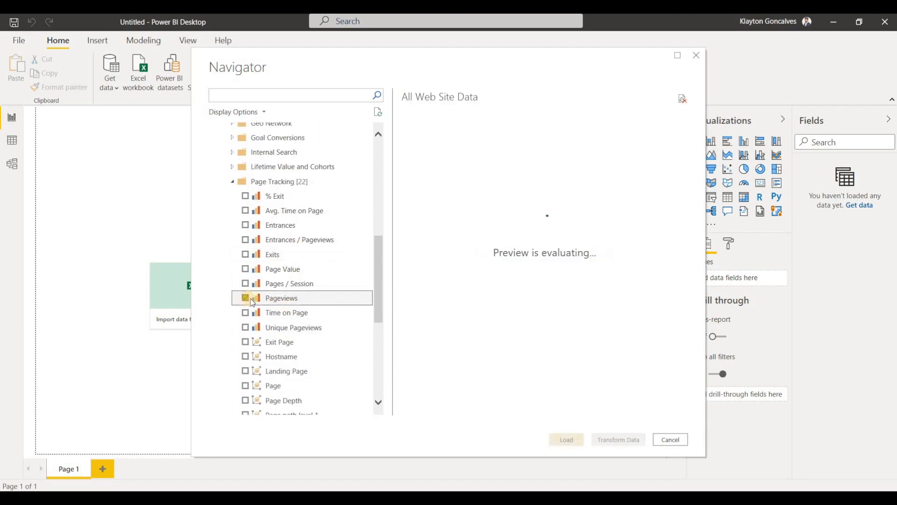
click(246, 297)
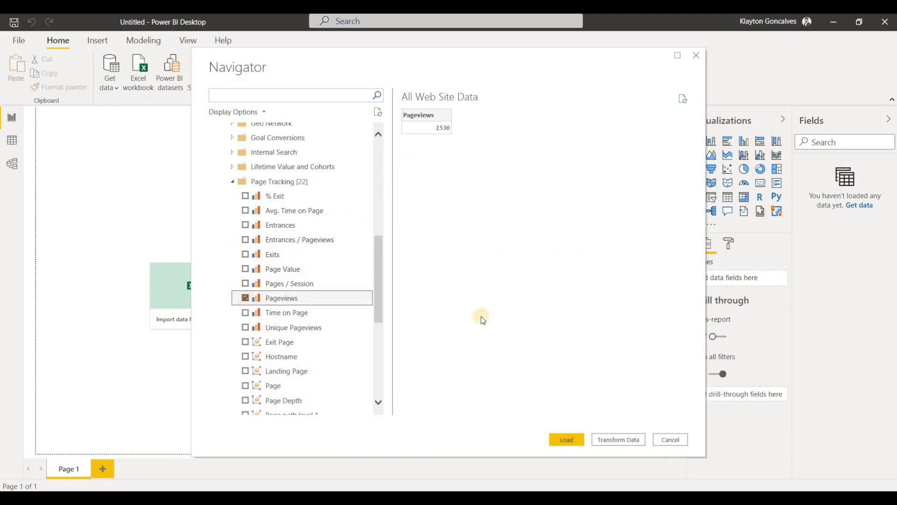
click(245, 298)
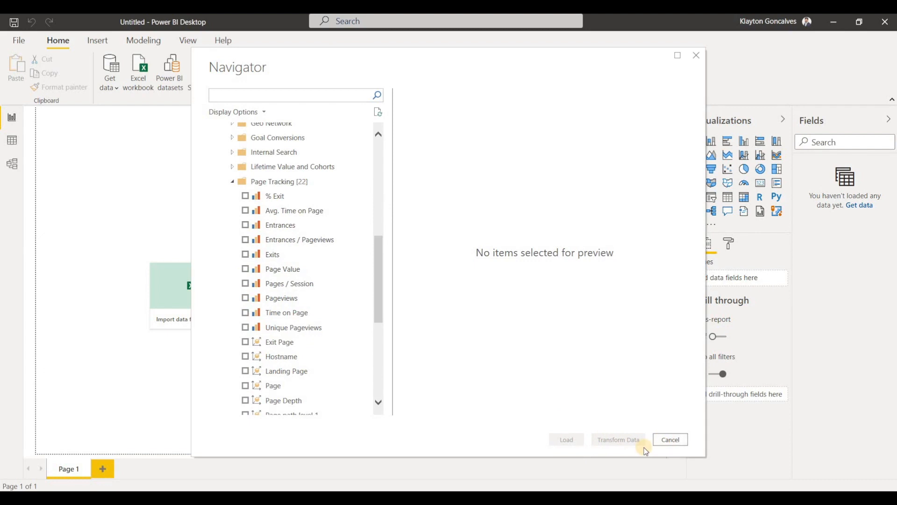
mouse_move(632, 325)
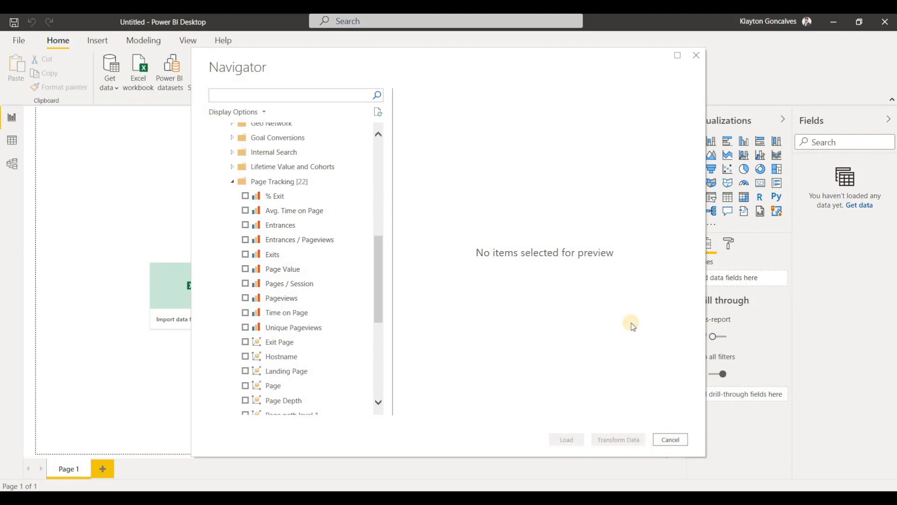
mouse_move(694, 468)
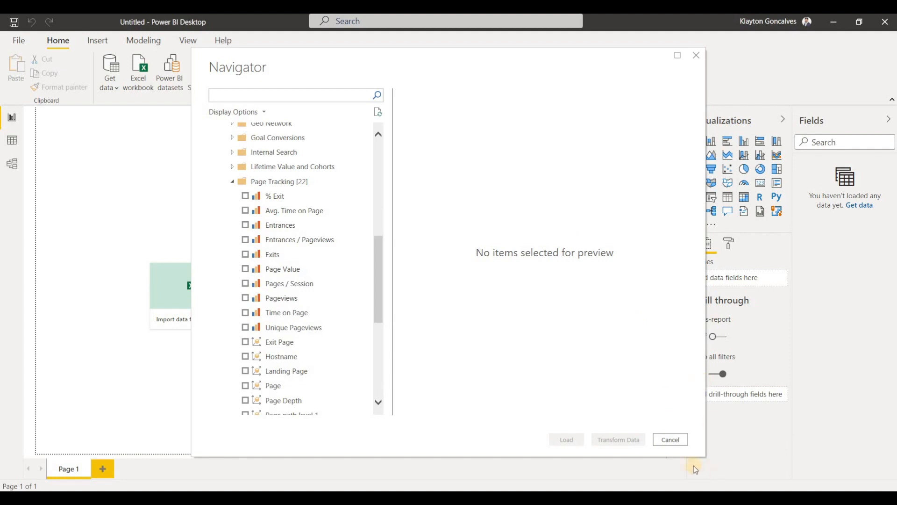